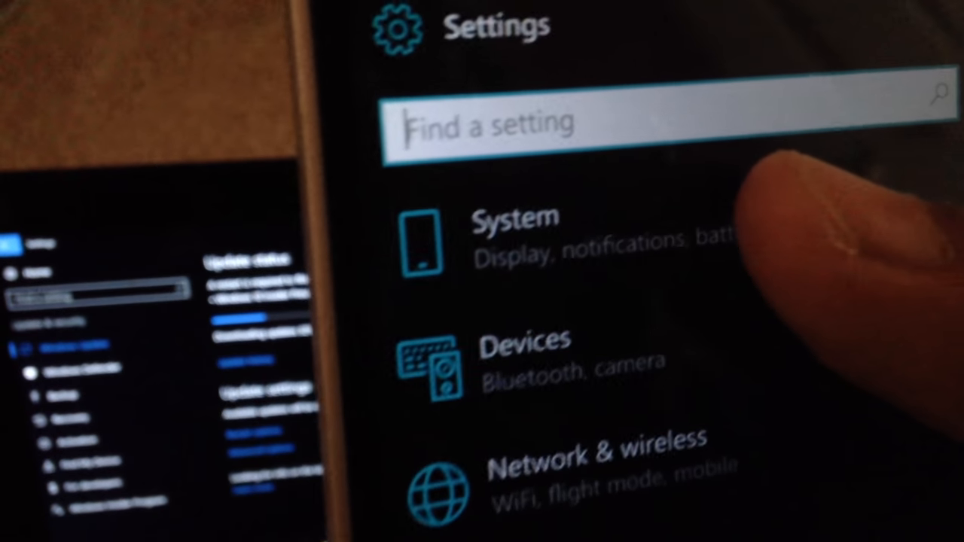
# Step: View the About page in System settings to confirm the NOKIA Lumia 830 model
pyautogui.scroll(-3)
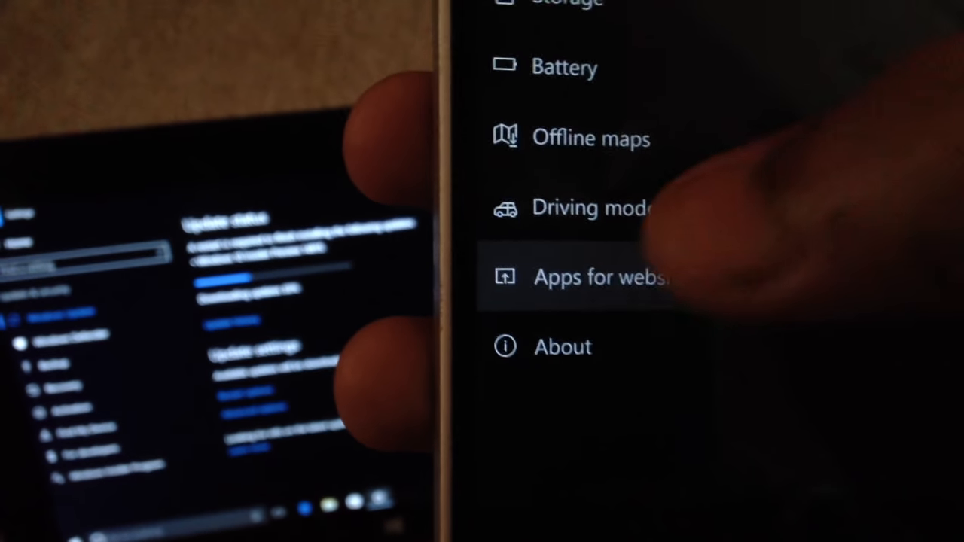
pyautogui.click(602, 277)
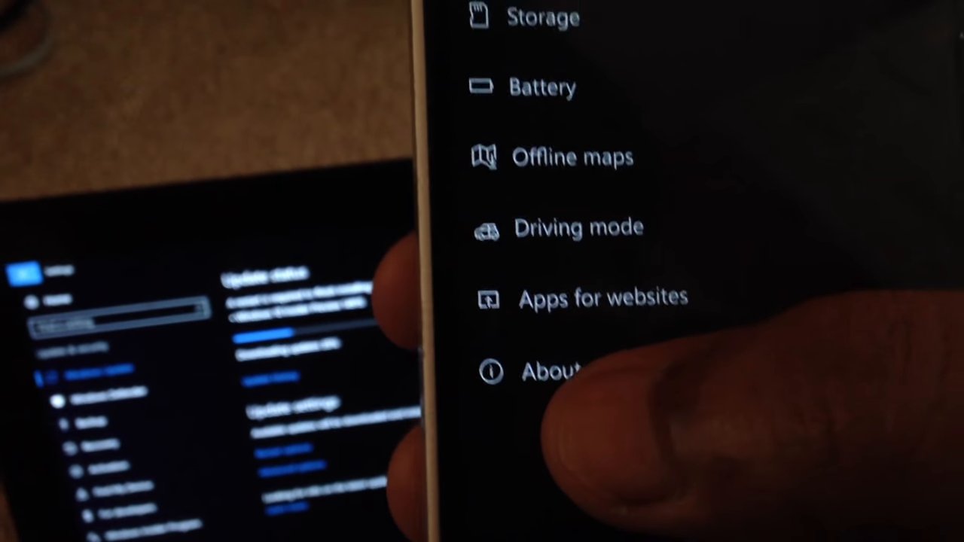
pyautogui.click(550, 371)
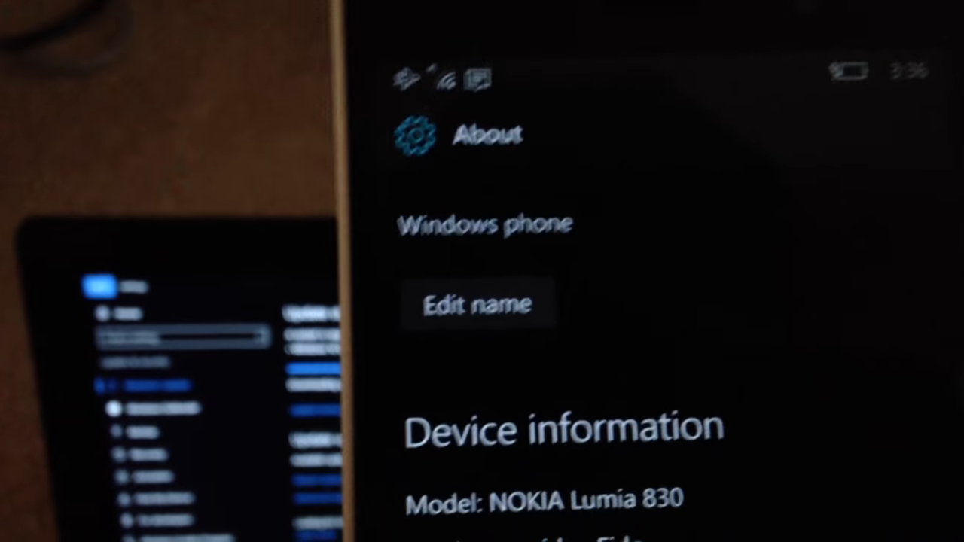
pyautogui.scroll(-3)
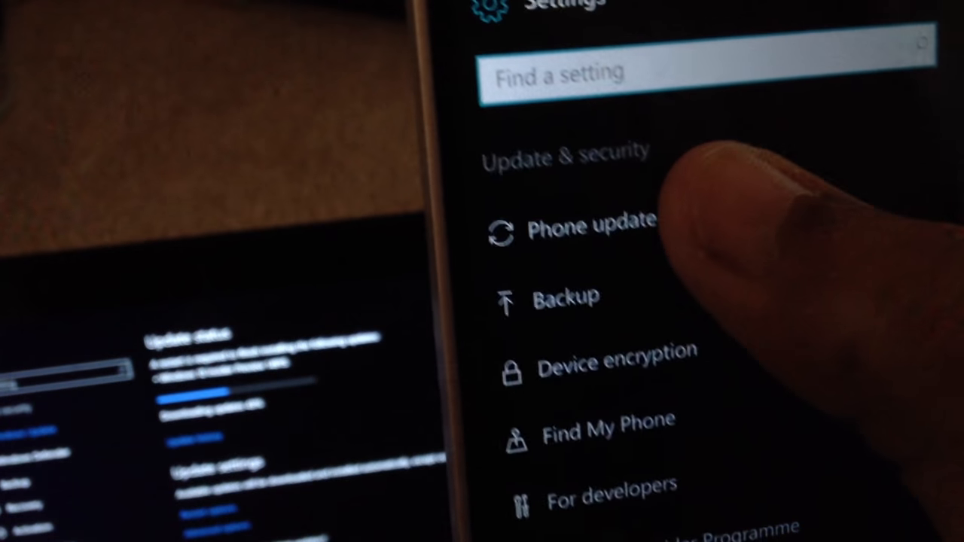
# Step: Open Phone update, see it's up to date, and check for newer updates
pyautogui.click(587, 226)
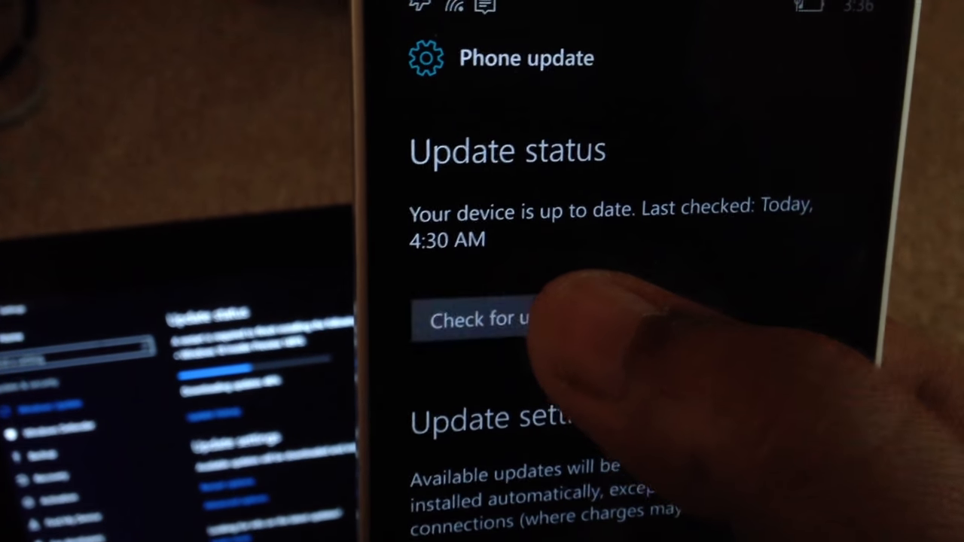
pyautogui.click(482, 319)
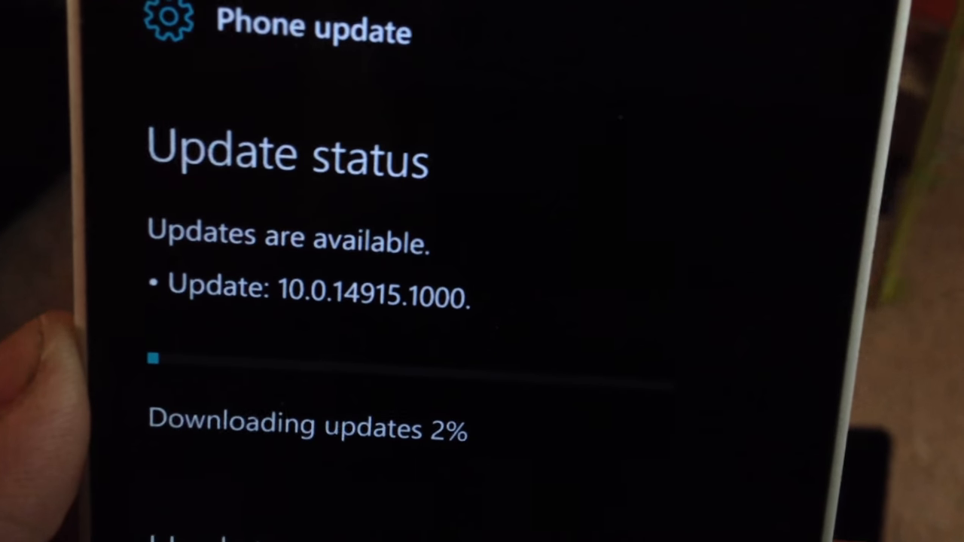
# Step: Wait while update 10.0.14915.1000 begins downloading, then scroll the Settings list
pyautogui.scroll(-3)
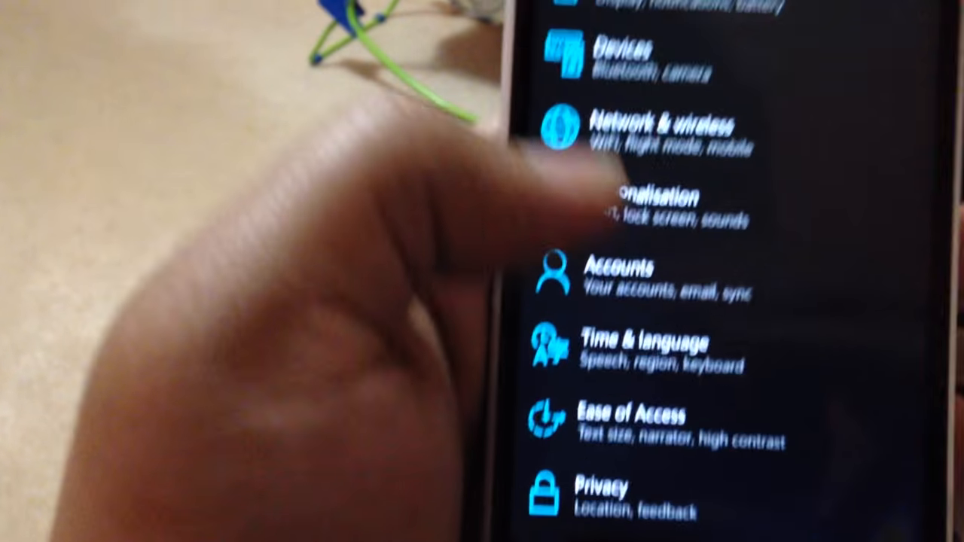
# Step: Go to Update & security > Phone update and start downloading update 10.0.14915.1000
pyautogui.click(633, 422)
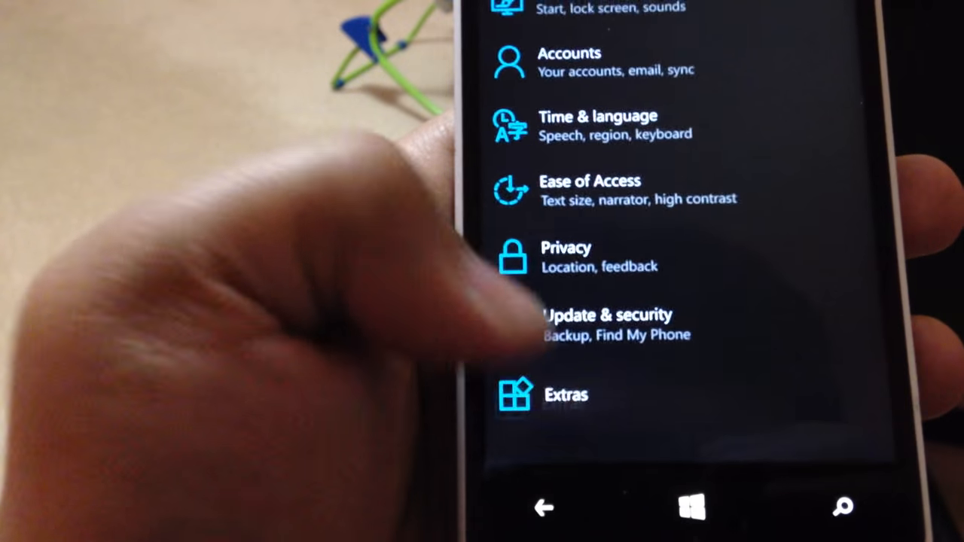
pyautogui.click(609, 324)
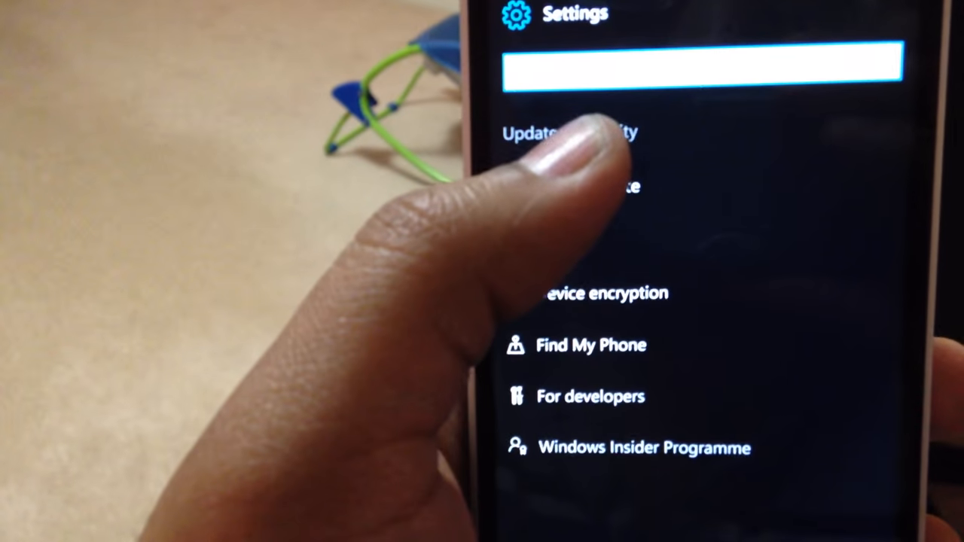
pyautogui.click(565, 134)
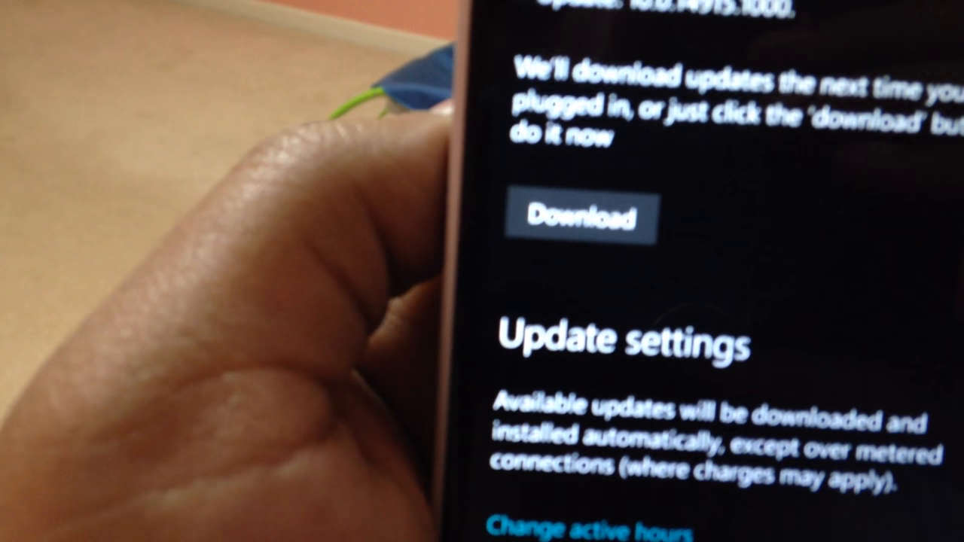
pyautogui.click(580, 219)
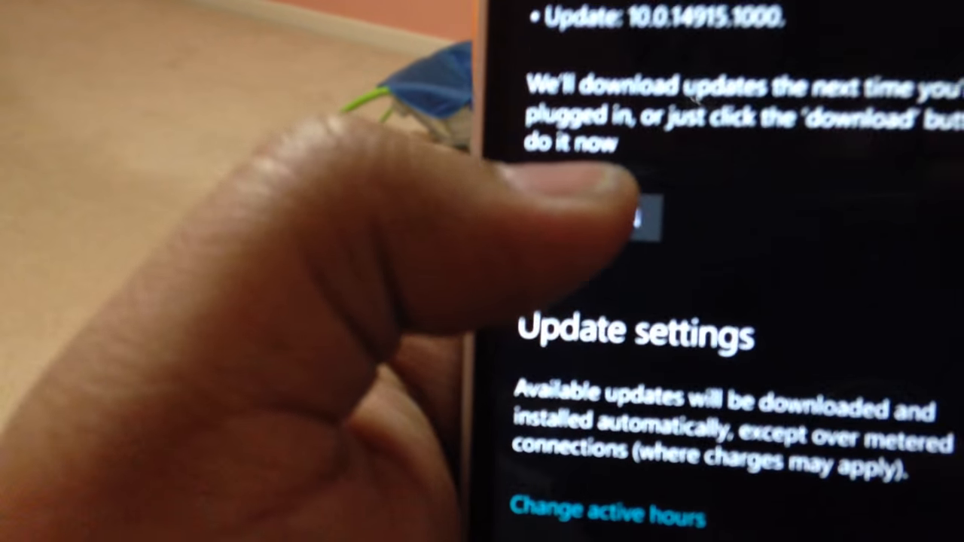
pyautogui.click(633, 225)
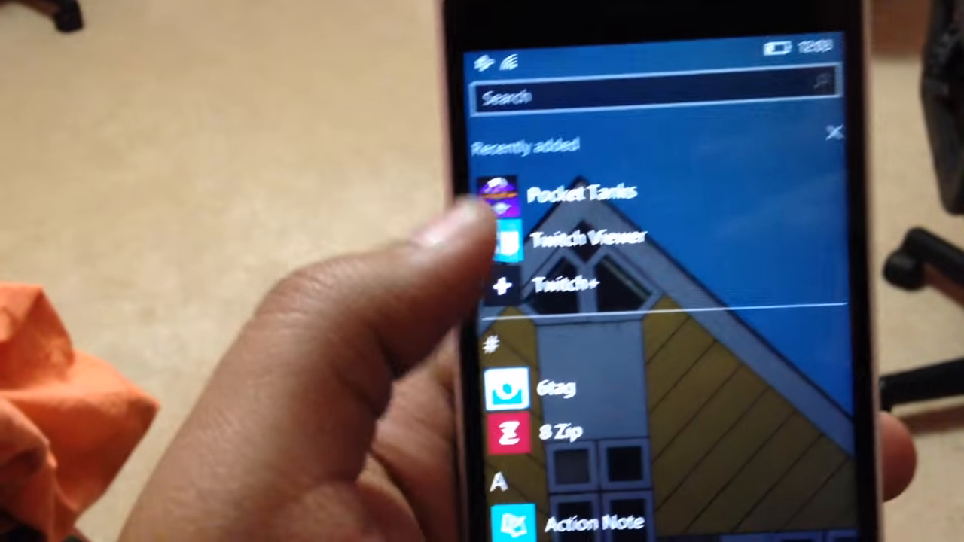
pyautogui.scroll(-3)
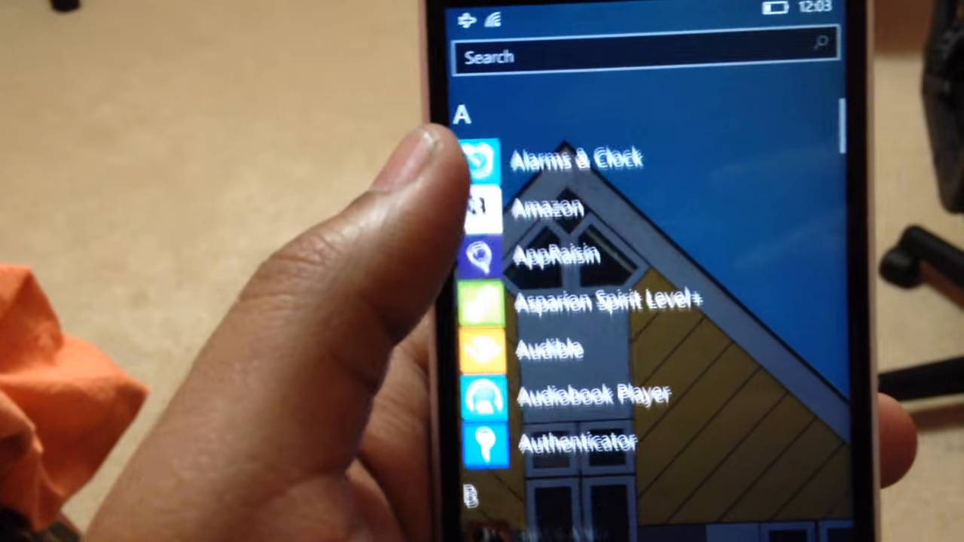
pyautogui.scroll(-3)
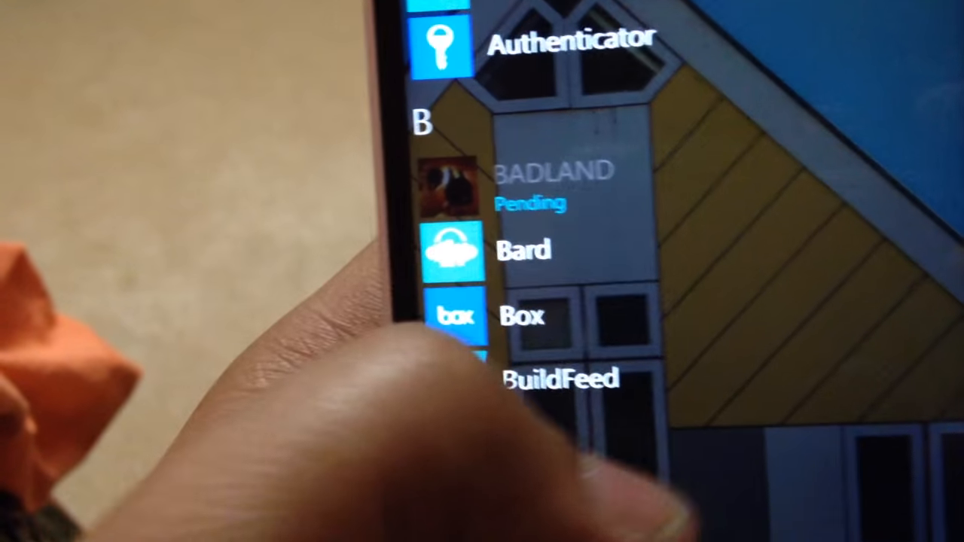
pyautogui.scroll(-3)
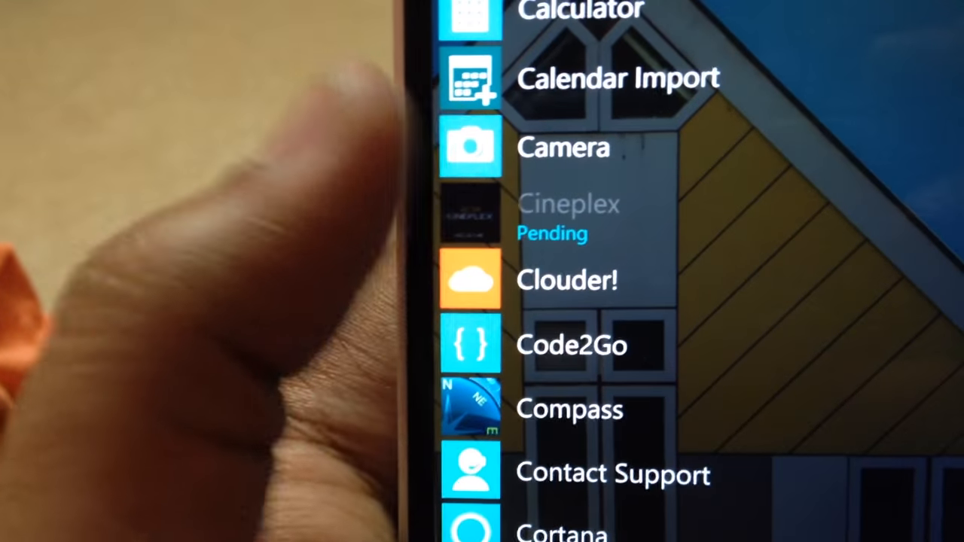
pyautogui.scroll(-3)
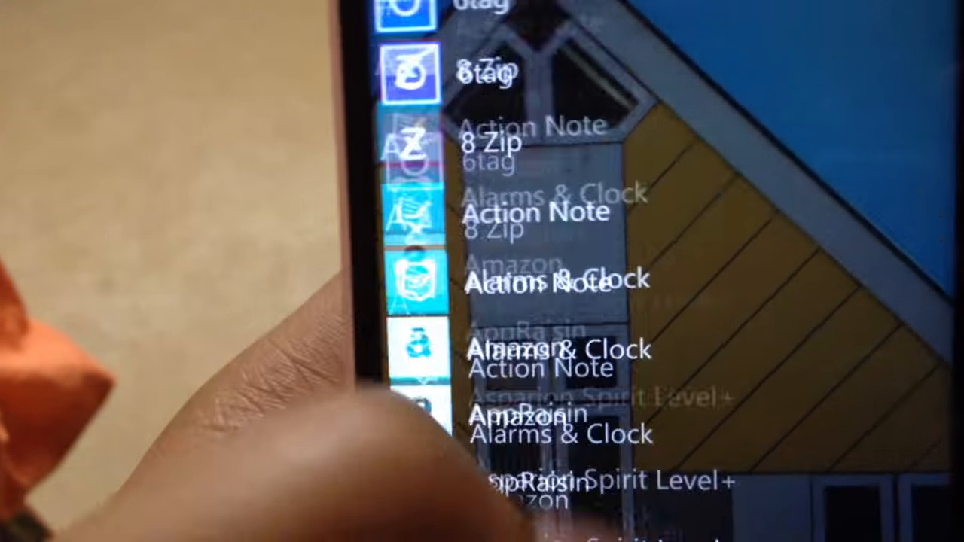
pyautogui.scroll(-3)
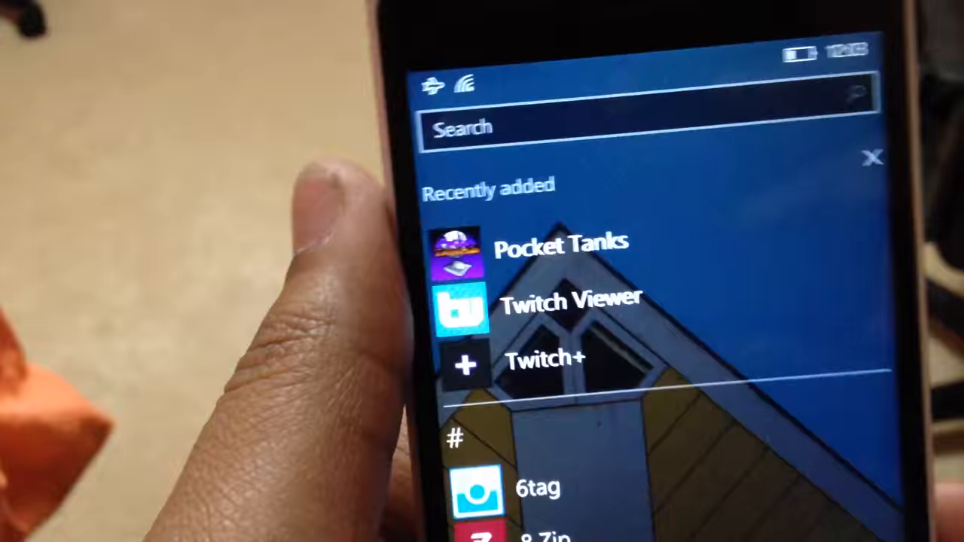
pyautogui.scroll(-3)
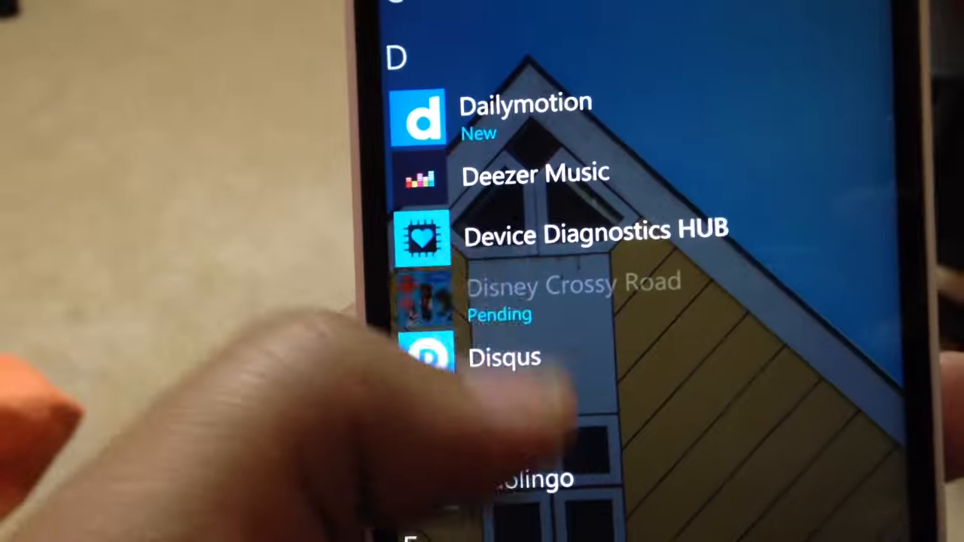
pyautogui.scroll(-3)
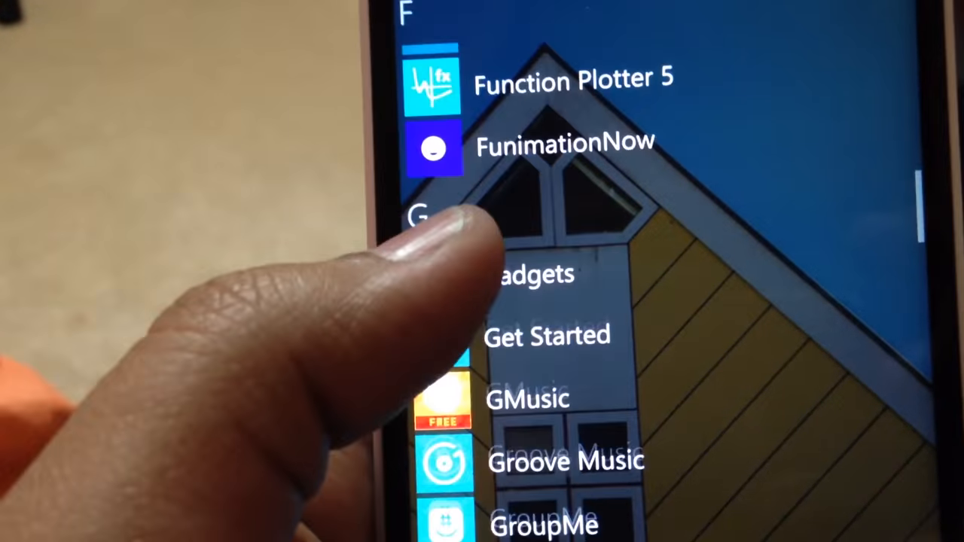
pyautogui.scroll(-3)
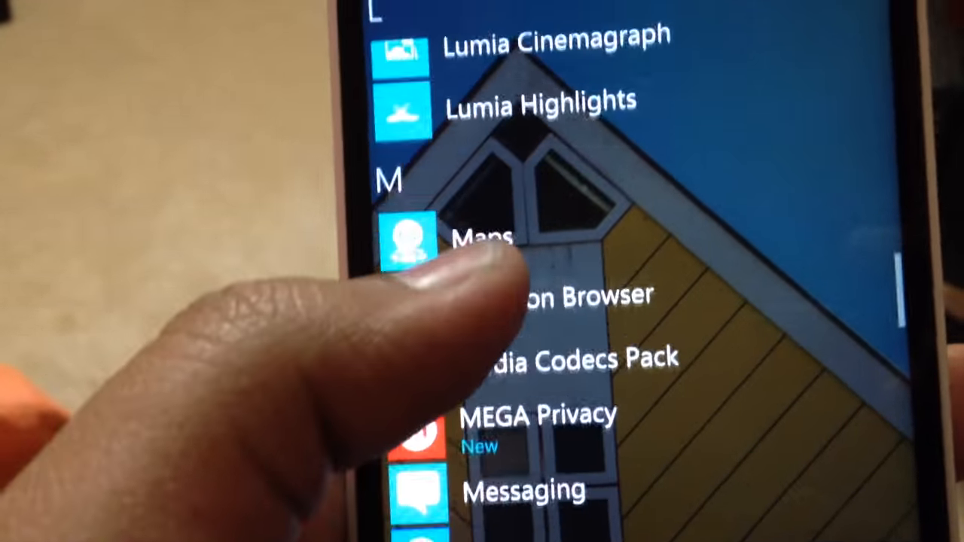
pyautogui.scroll(-3)
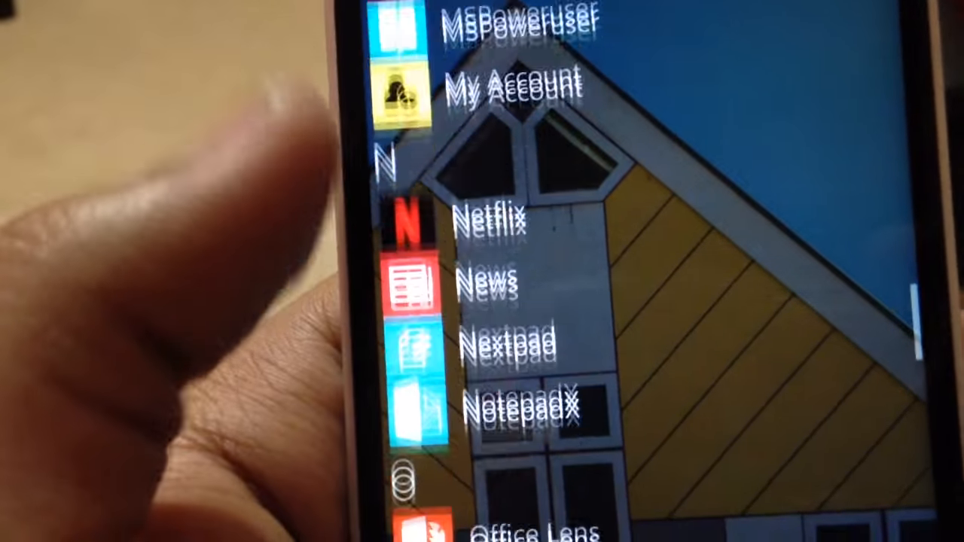
pyautogui.scroll(-3)
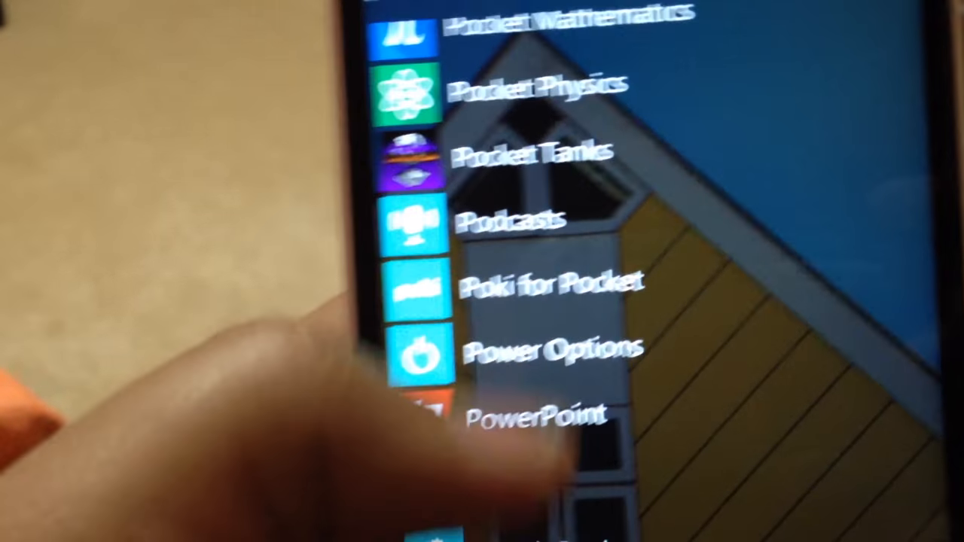
pyautogui.scroll(-3)
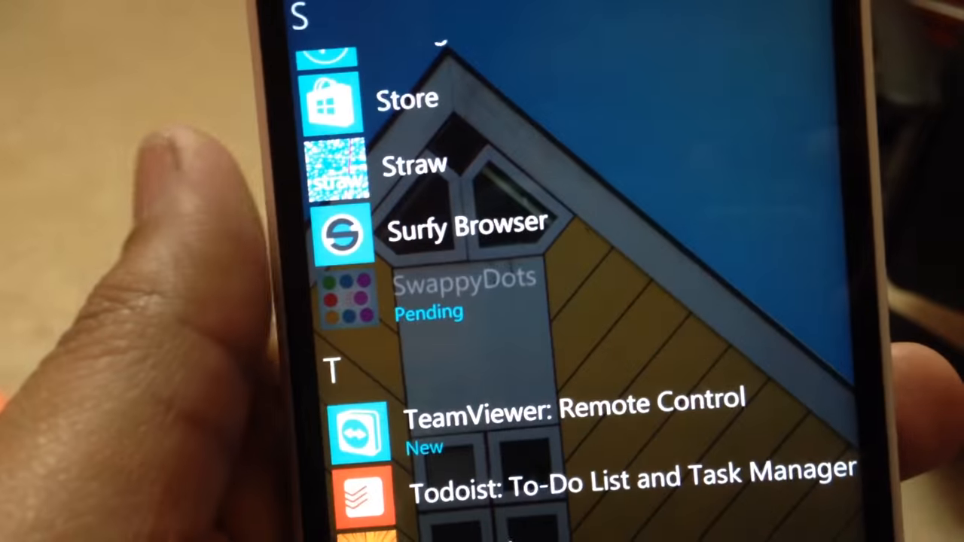
pyautogui.scroll(-3)
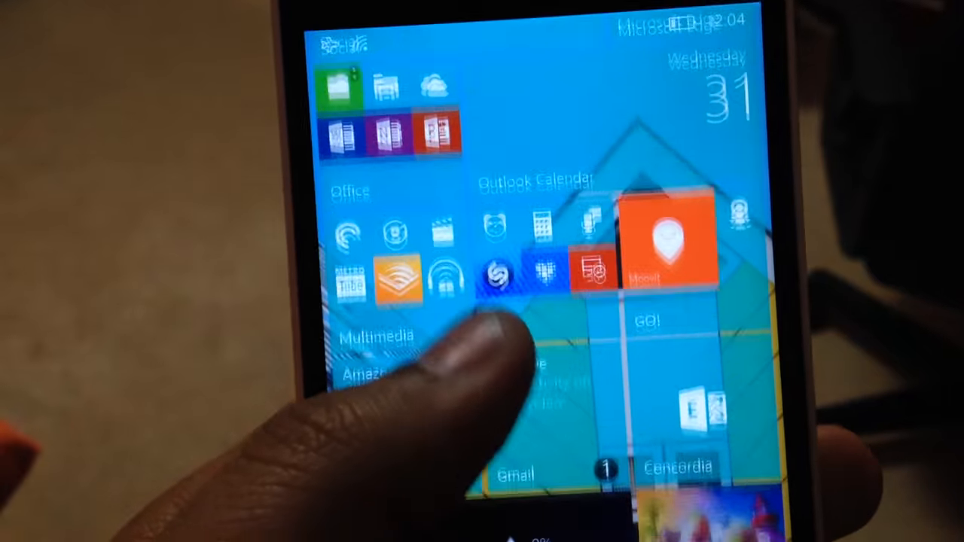
# Step: Pull down Action Center and open All settings
pyautogui.scroll(-3)
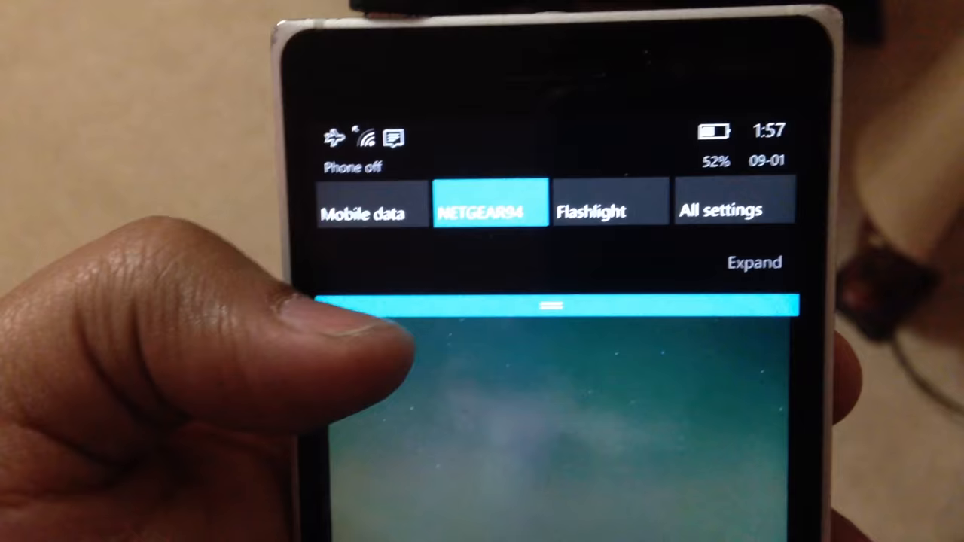
pyautogui.click(732, 209)
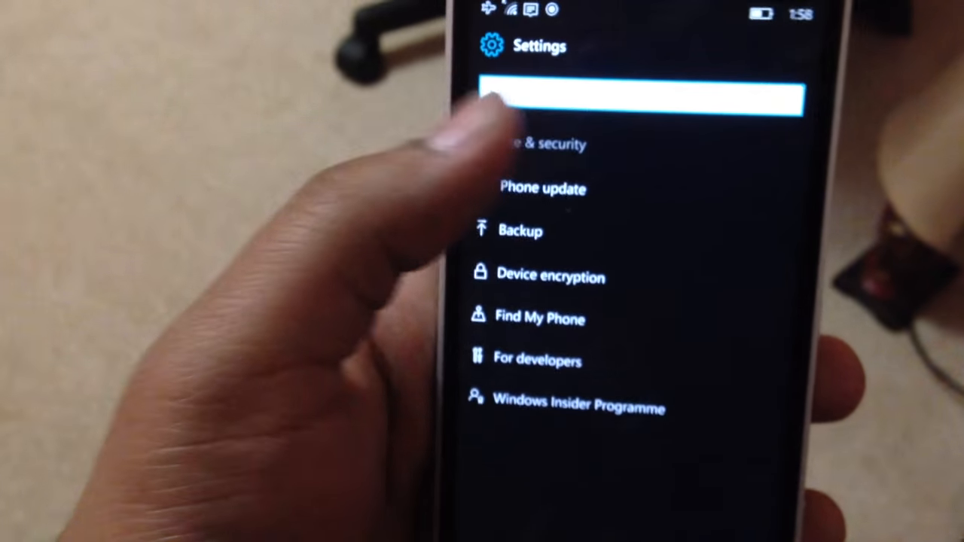
# Step: Open Phone update and restart now to install update 10.0.14915.1000
pyautogui.click(542, 189)
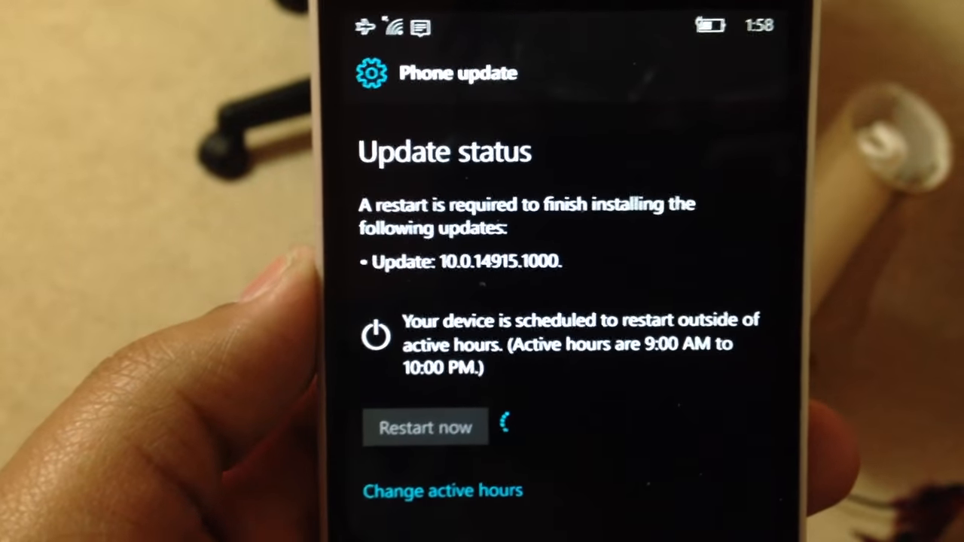
pyautogui.click(425, 427)
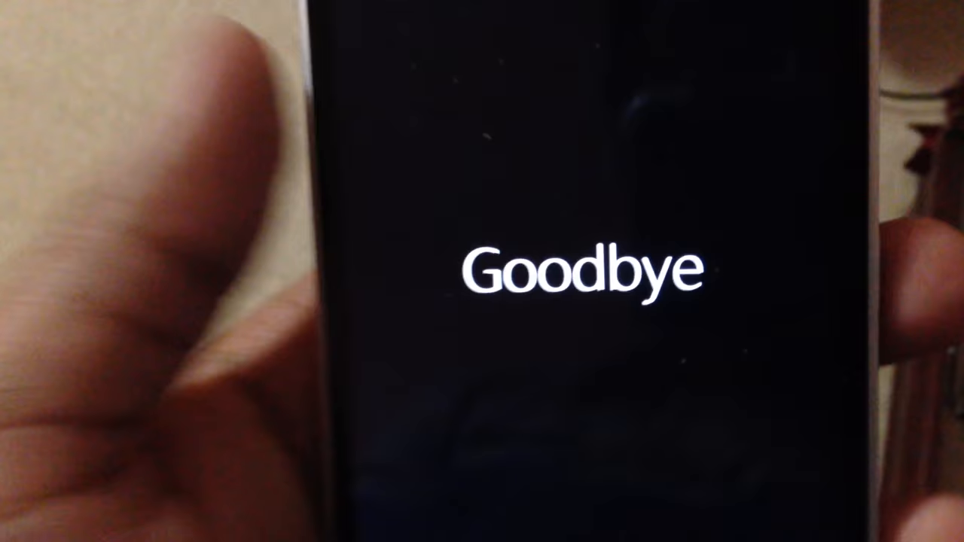